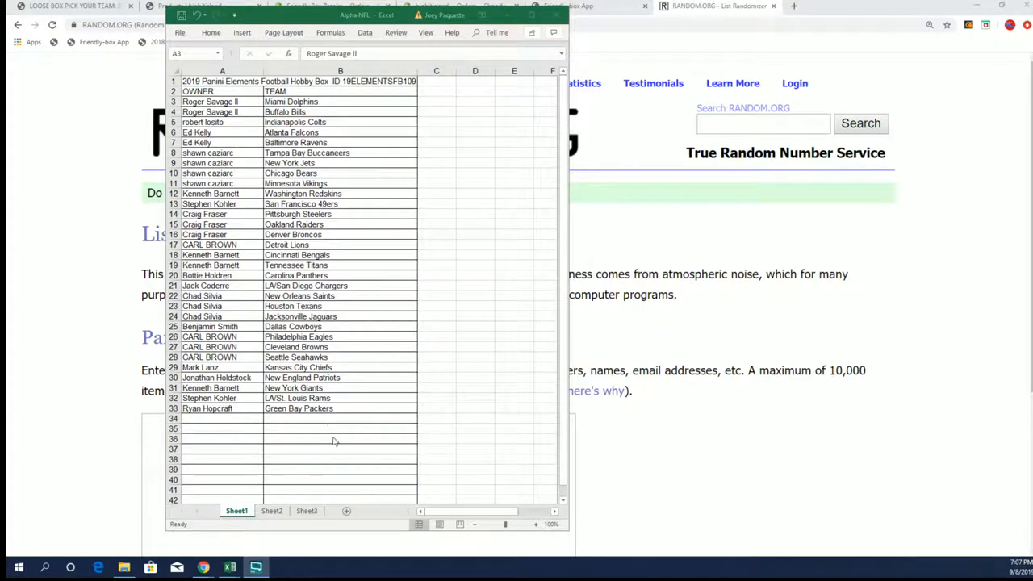
Enter CARDINALS below Green Bay Packers in the Excel team list
text(carolina Panthers)
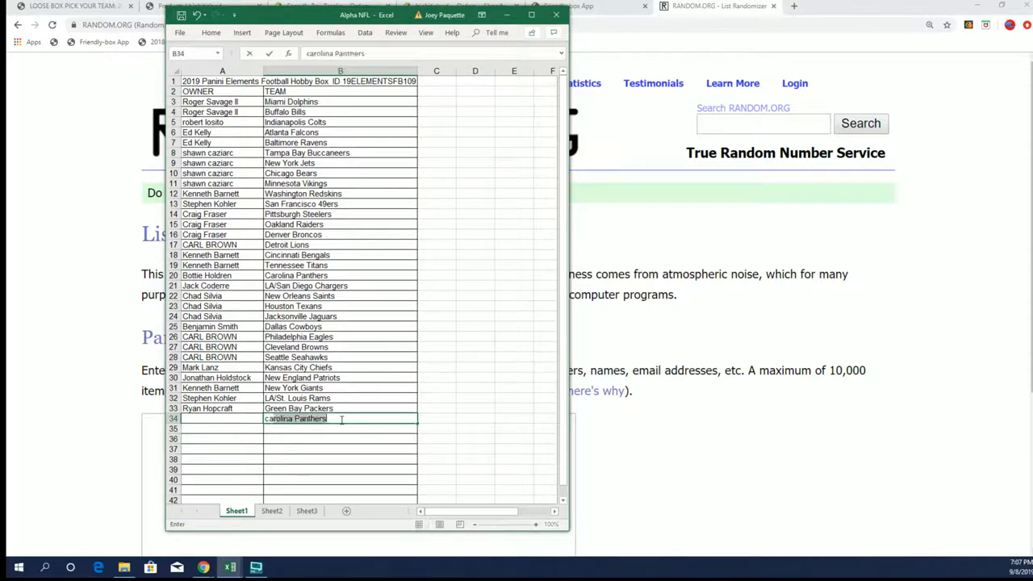
text(c)
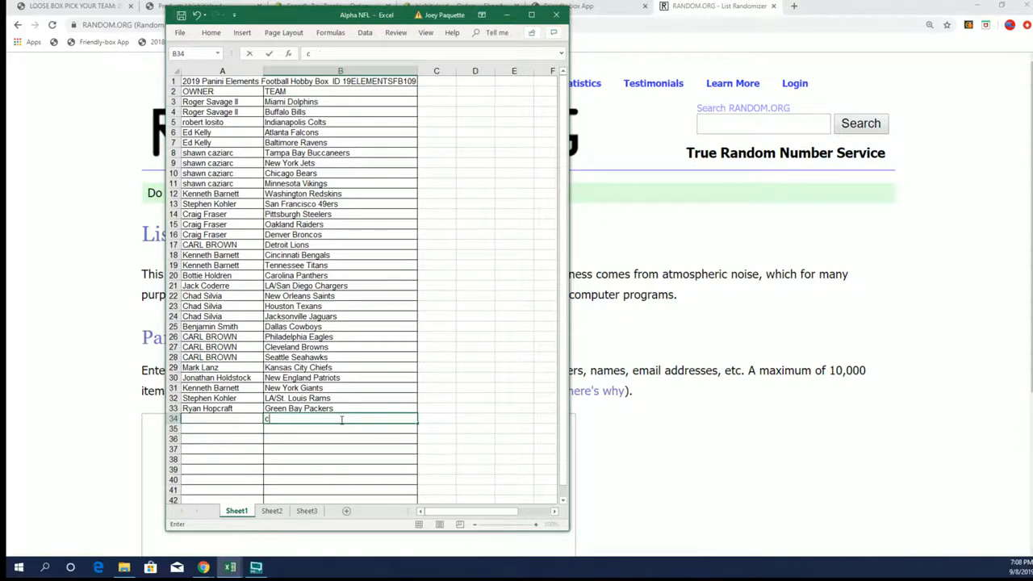
text(CARDINALS)
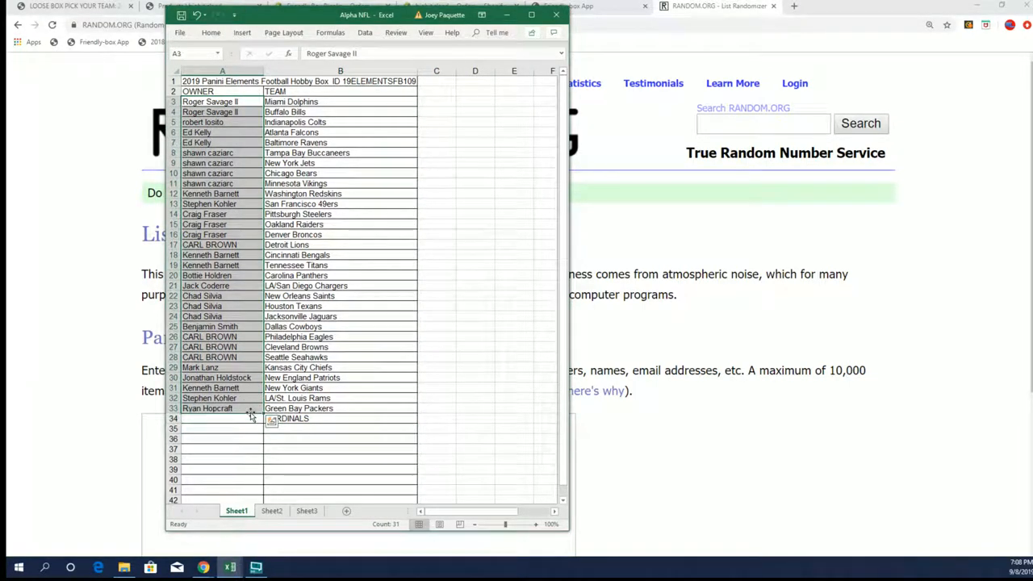
Randomize the pasted 31 owner names on the List Randomizer page three times
click(718, 6)
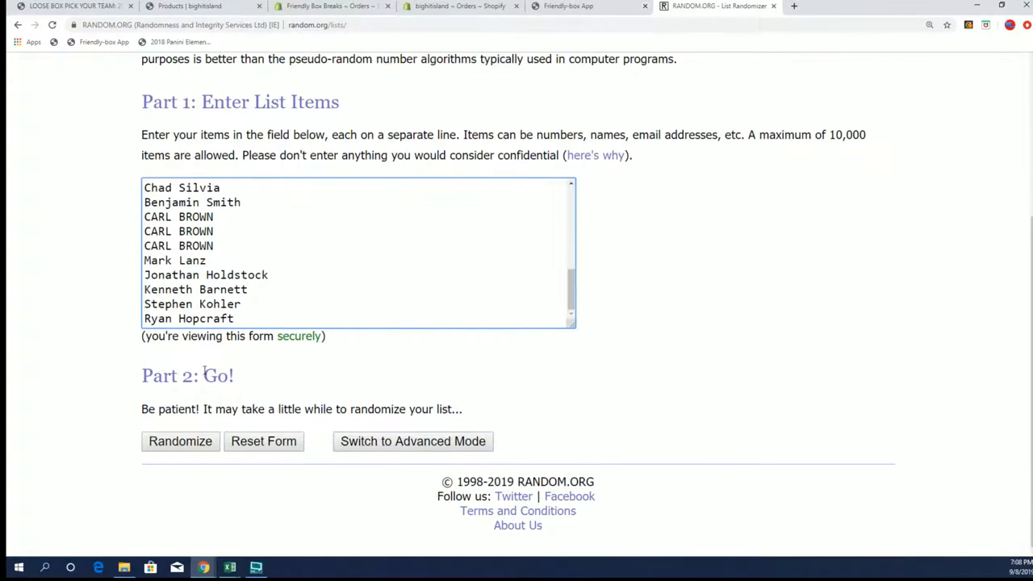
click(181, 441)
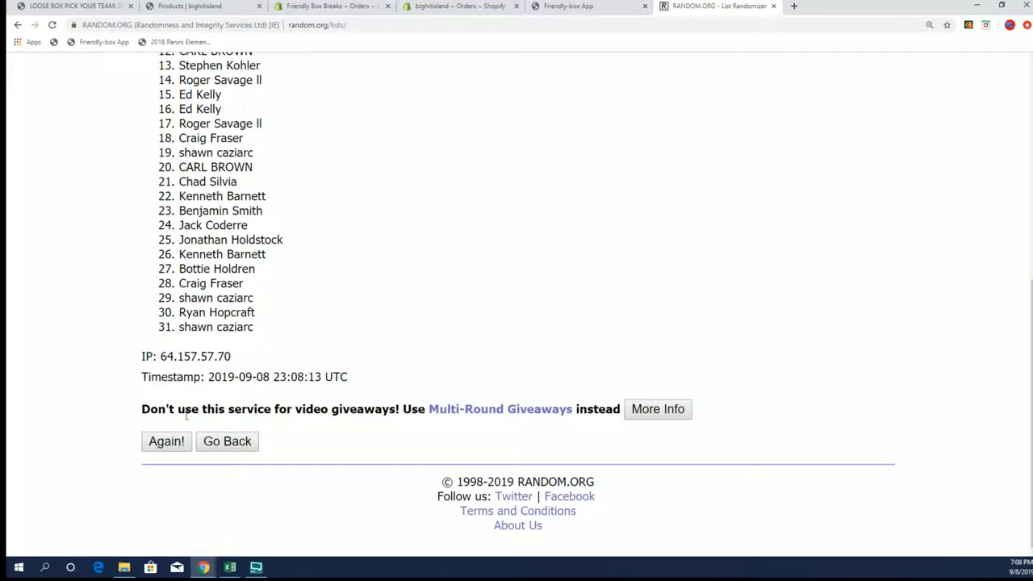
click(167, 440)
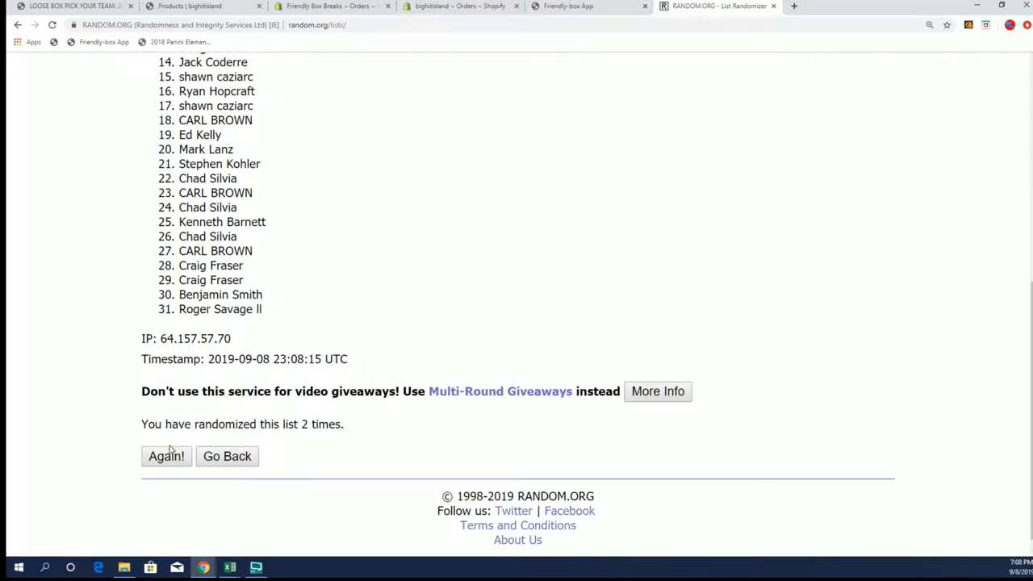
click(166, 455)
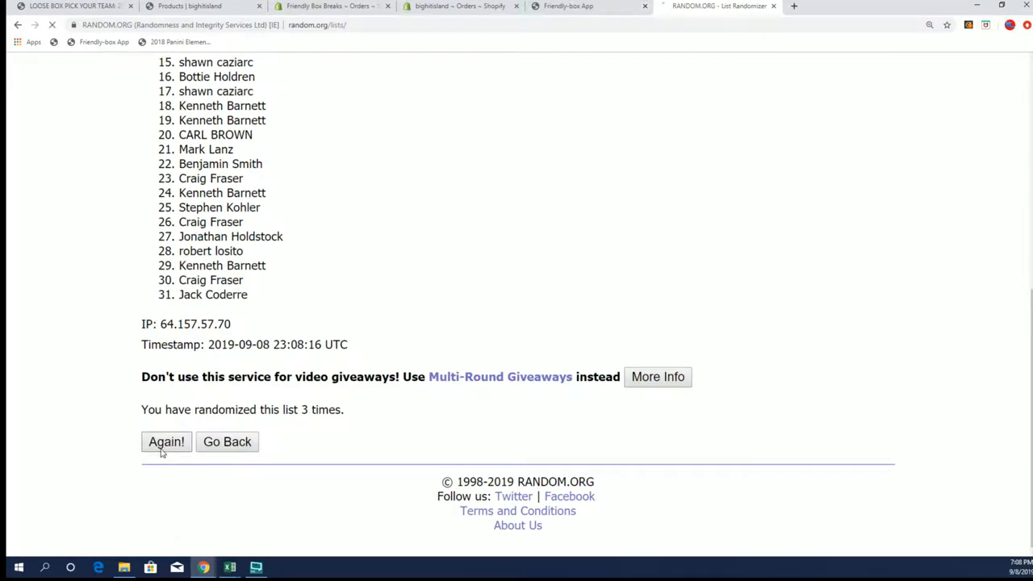
click(166, 443)
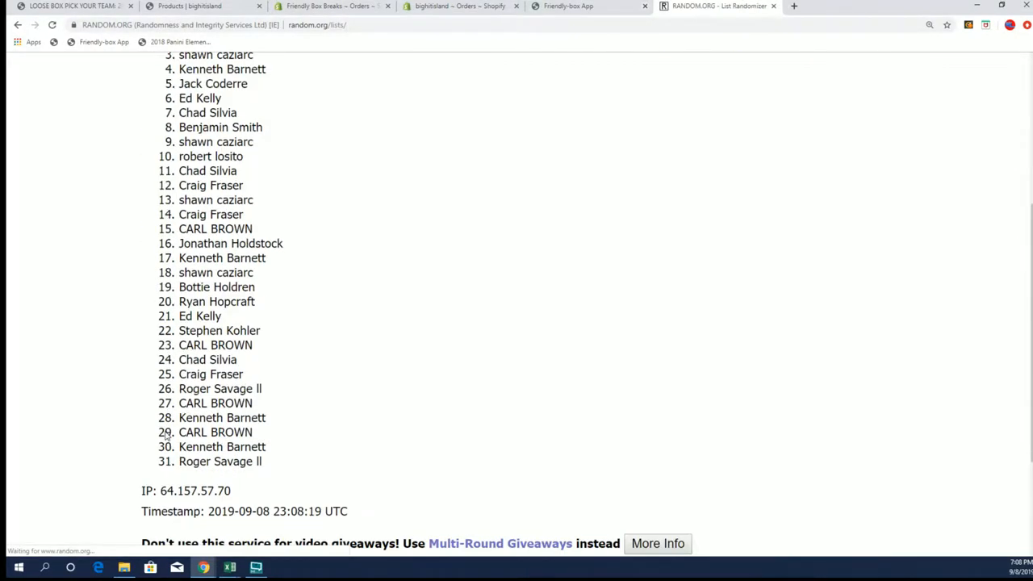
click(167, 442)
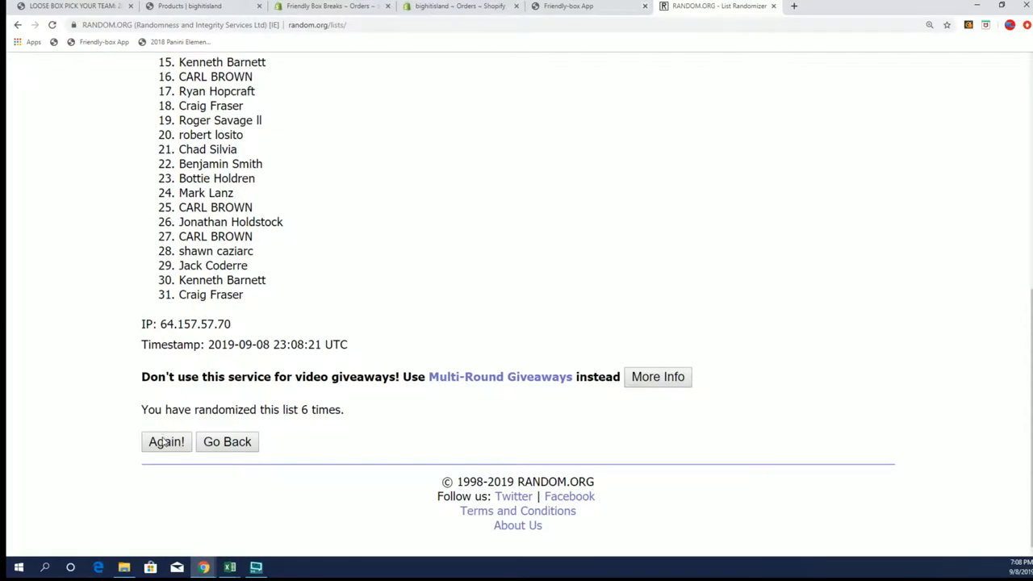
click(167, 443)
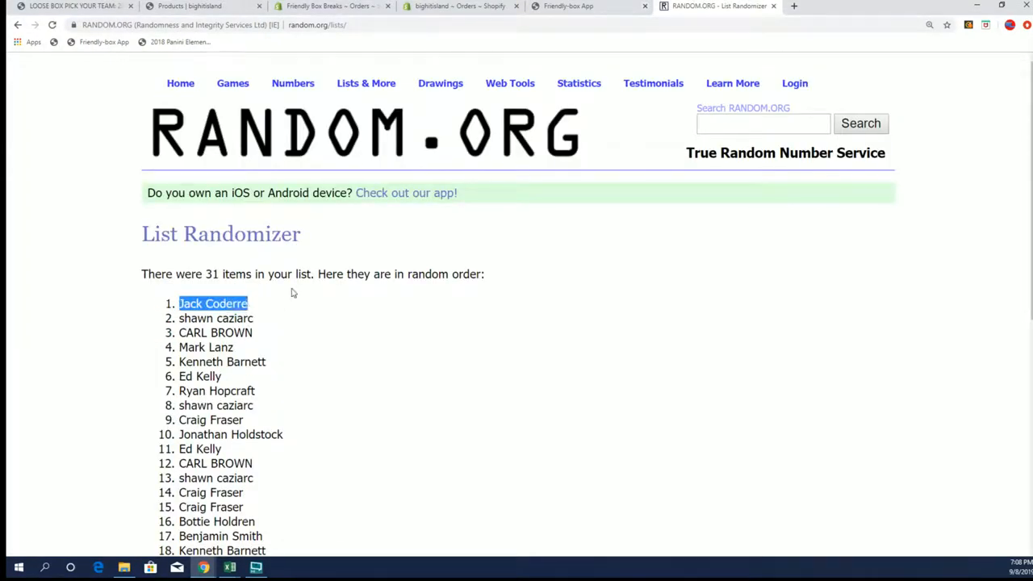
scroll(down, 3)
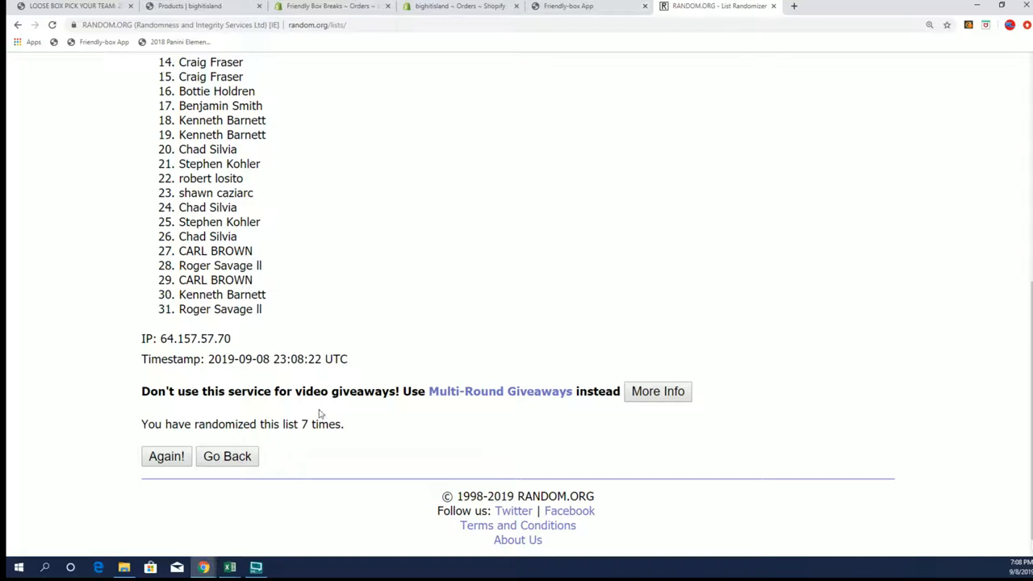